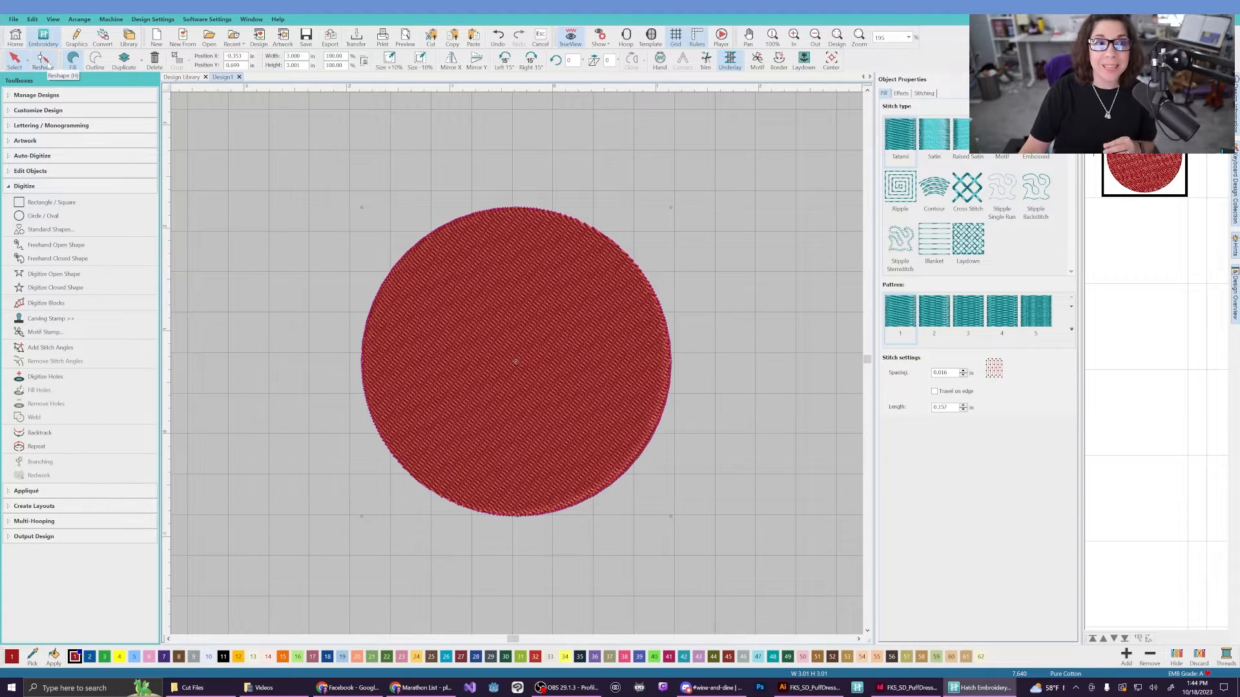
Reshape the red circle and drag its stitch angle handle to about 131°.
{"action": "left_click", "coordinate": [39, 44]}
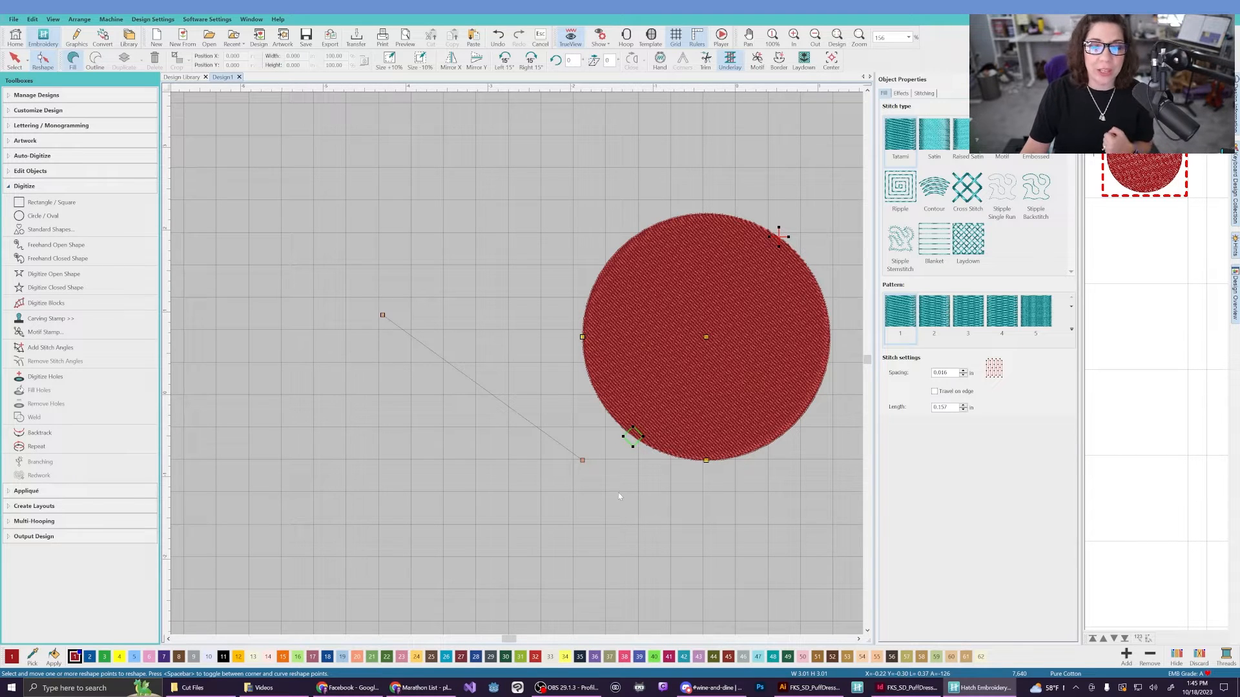
{"action": "mouse_move", "coordinate": [607, 494]}
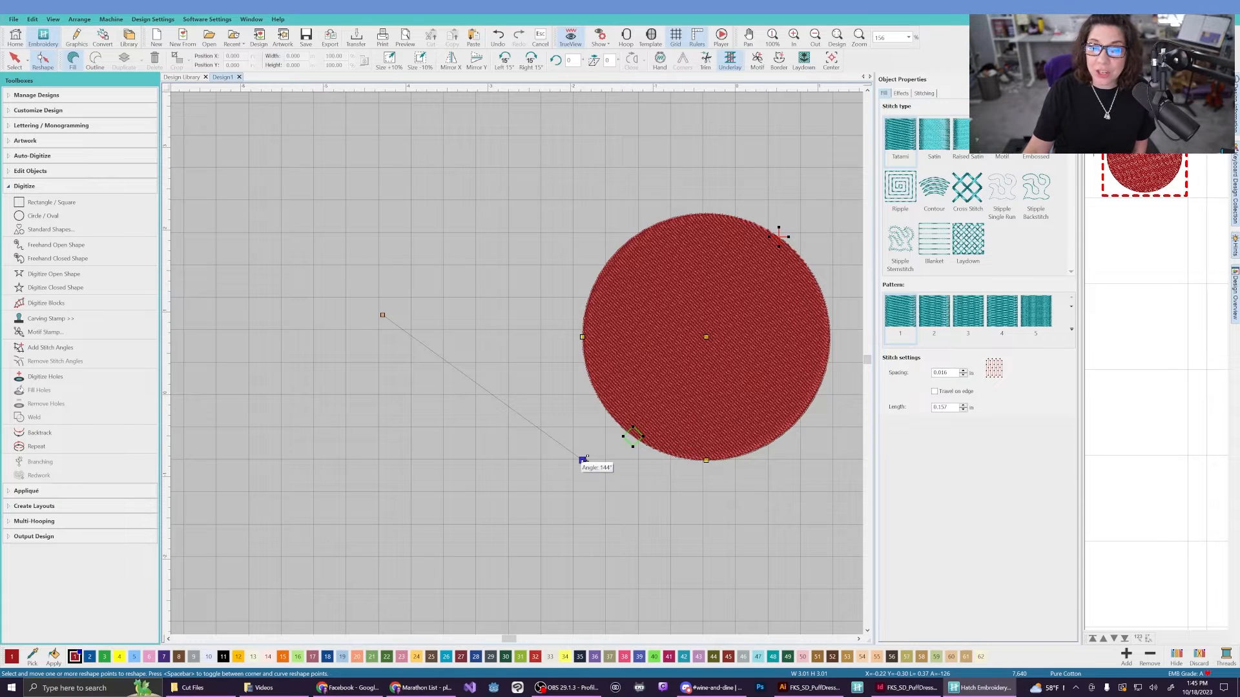
{"action": "left_click_drag", "start_coordinate": [581, 458], "coordinate": [526, 514]}
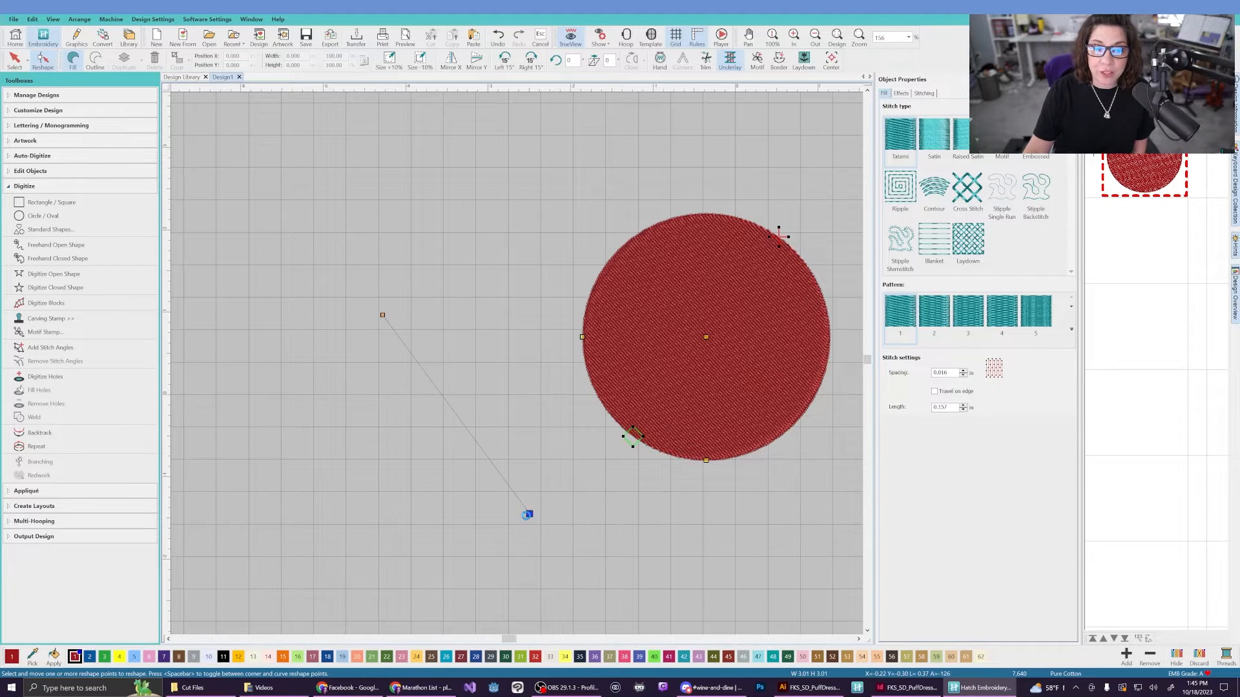
{"action": "left_click_drag", "start_coordinate": [527, 514], "coordinate": [544, 499]}
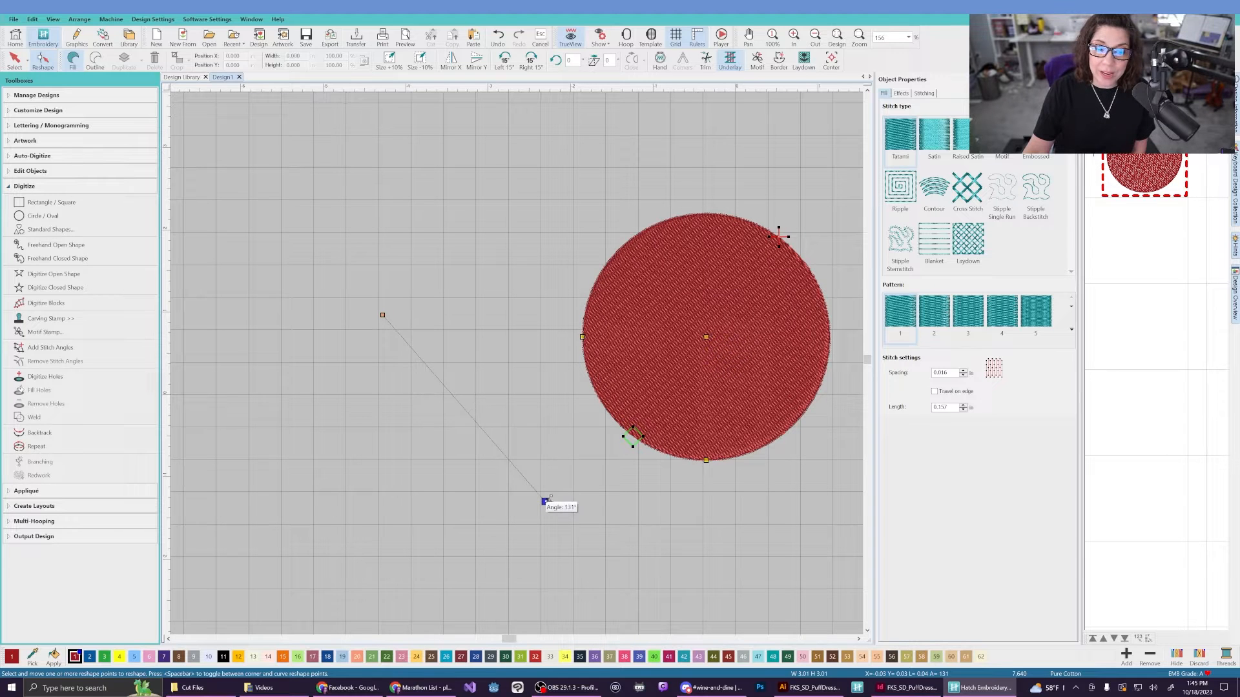
{"action": "left_click_drag", "start_coordinate": [543, 500], "coordinate": [513, 520]}
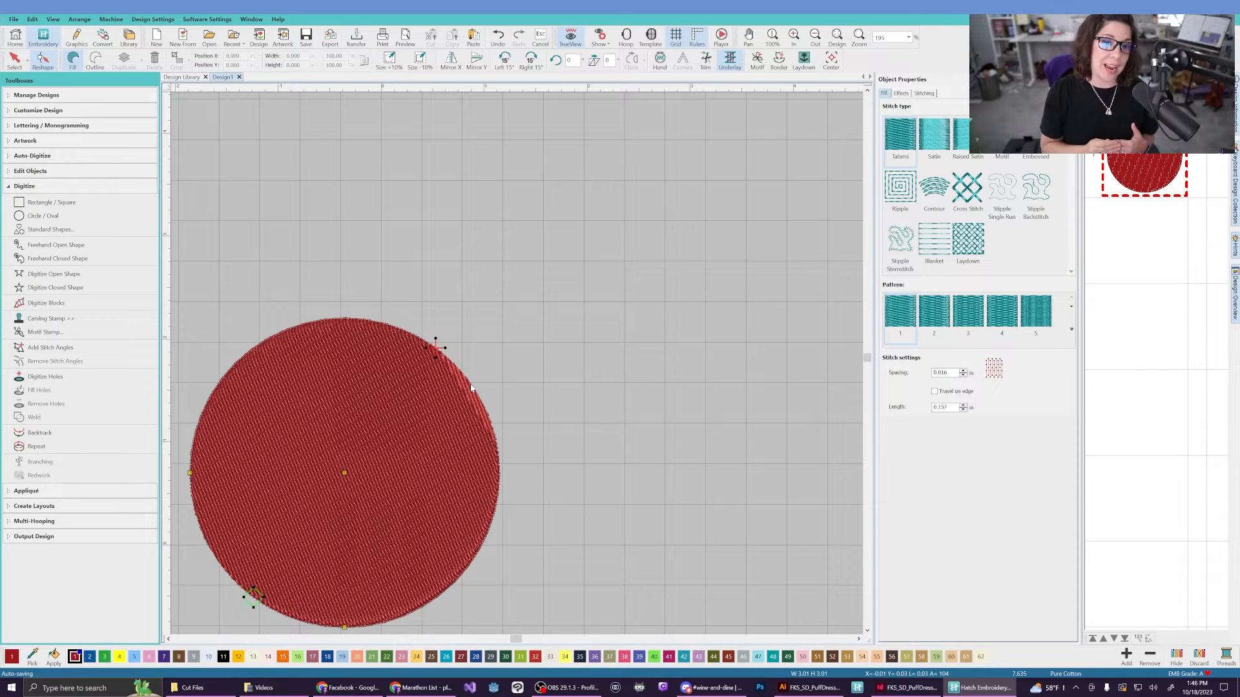
{"action": "mouse_move", "coordinate": [468, 401]}
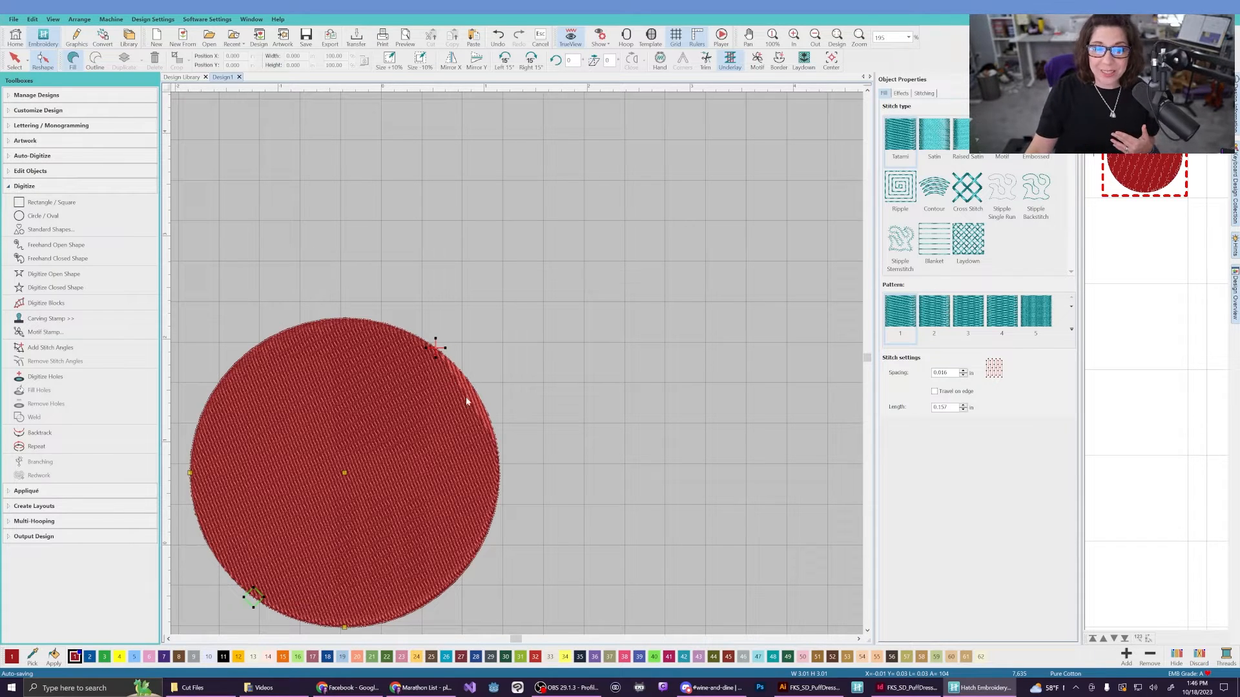
{"action": "mouse_move", "coordinate": [488, 454]}
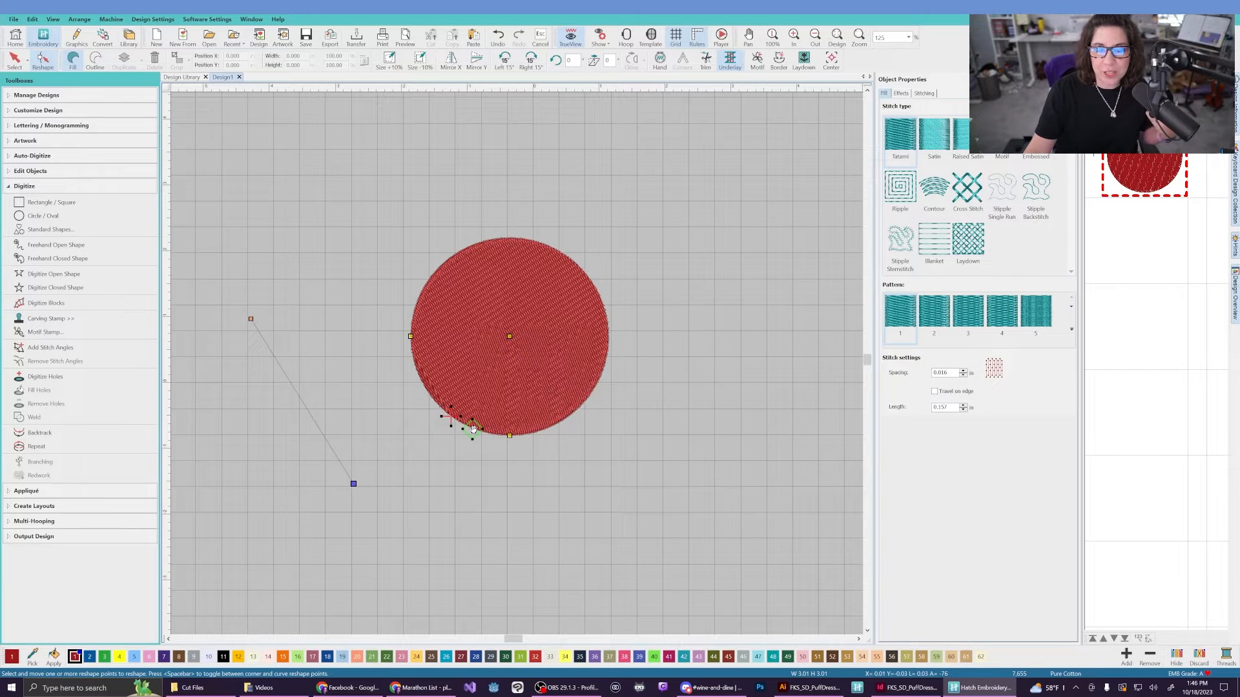
Drag the red circle's stitch angle line endpoints until the fill runs nearly horizontal.
{"action": "left_click_drag", "start_coordinate": [472, 426], "coordinate": [429, 395]}
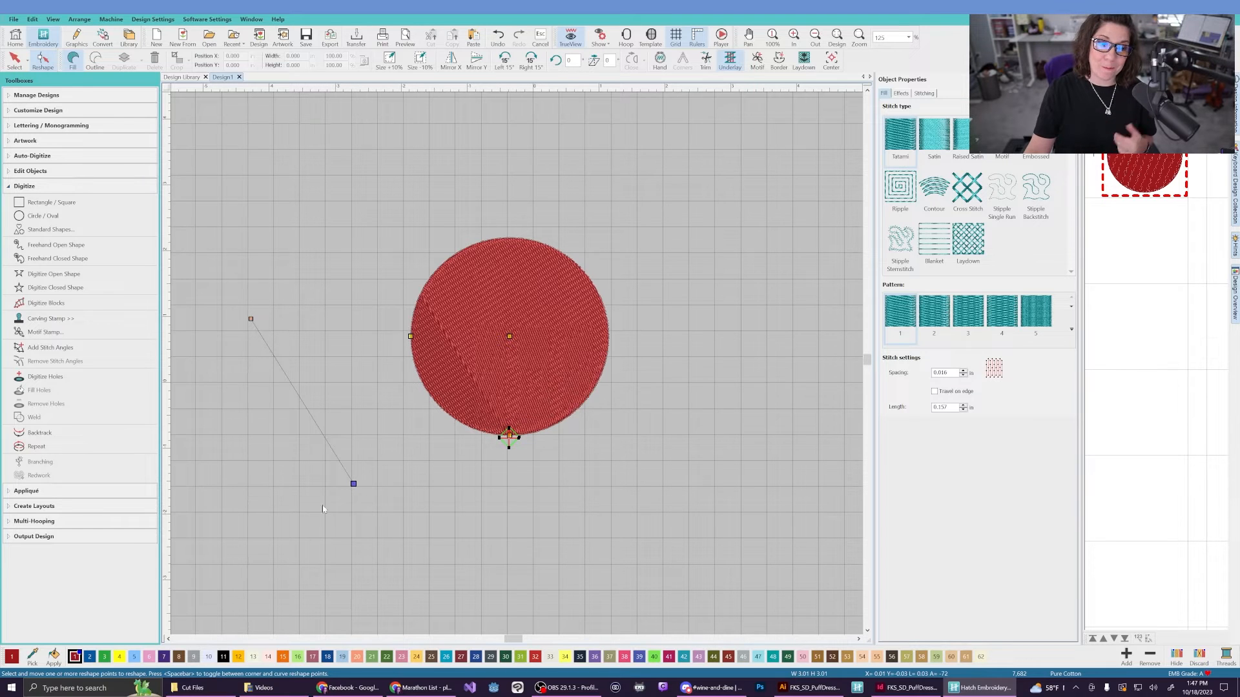
{"action": "left_click_drag", "start_coordinate": [353, 483], "coordinate": [371, 369]}
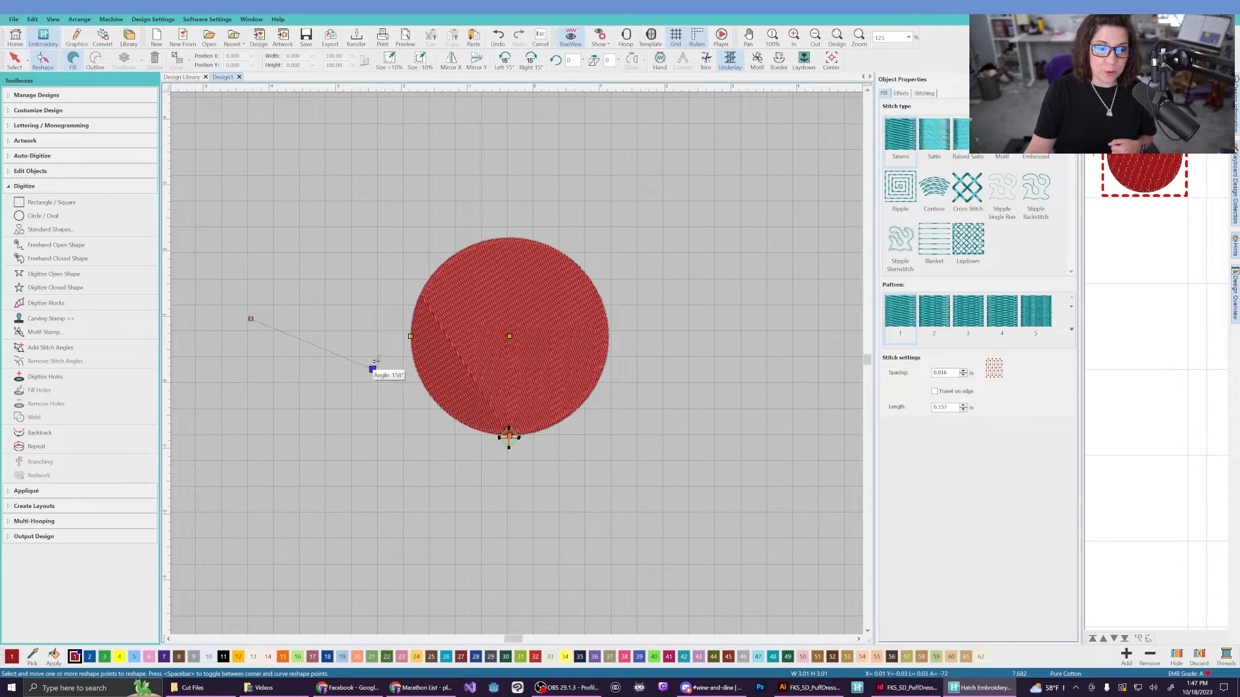
{"action": "left_click_drag", "start_coordinate": [372, 369], "coordinate": [372, 318]}
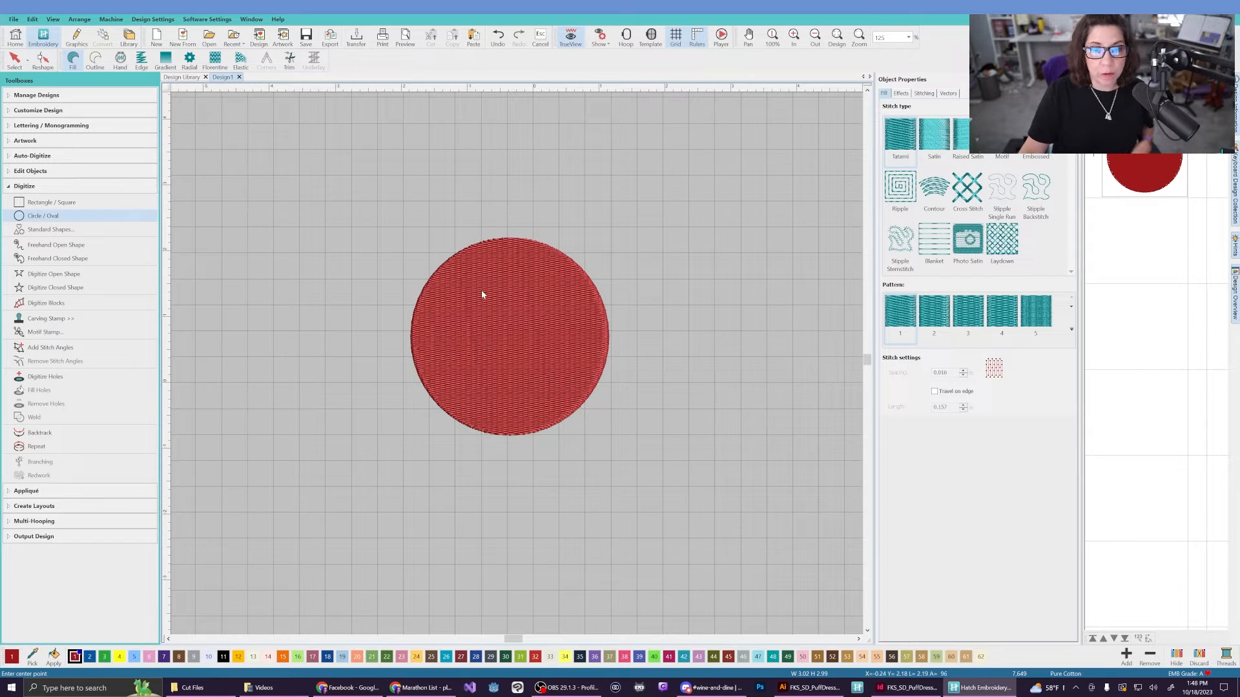
Place a small white eye circle on the upper left of the red face.
{"action": "left_click", "coordinate": [461, 287]}
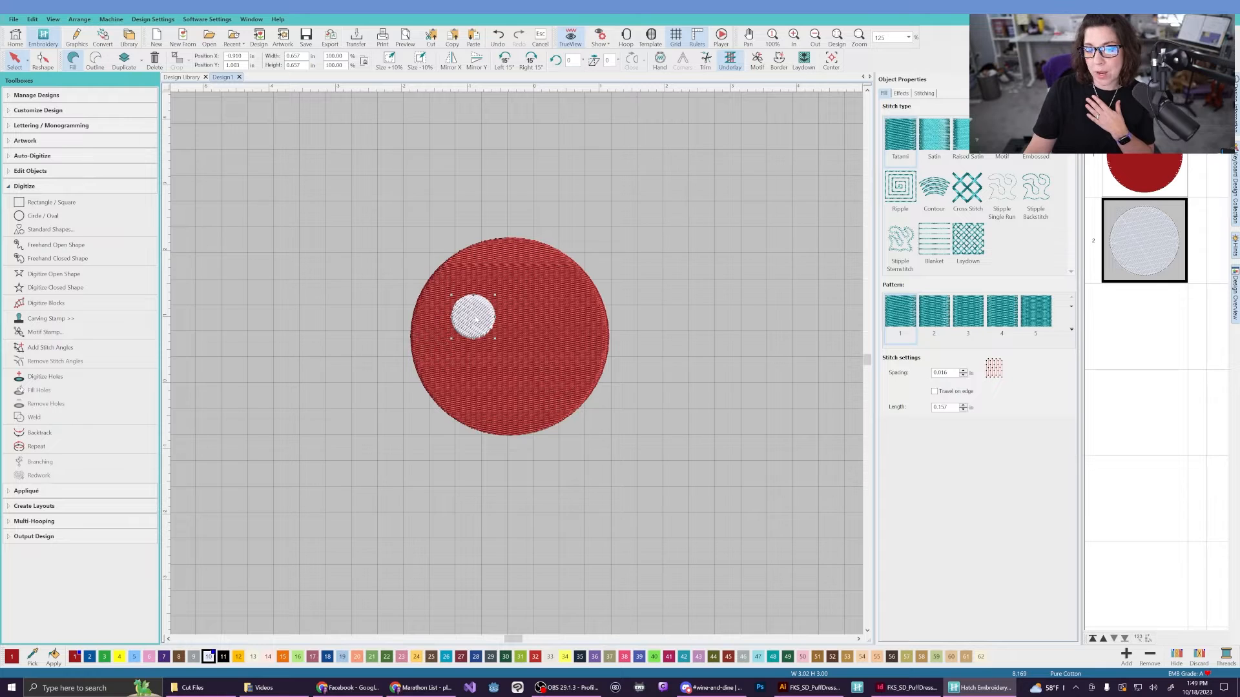
Right-drag the white eye to drop a copy to its right.
{"action": "right_click", "coordinate": [474, 316]}
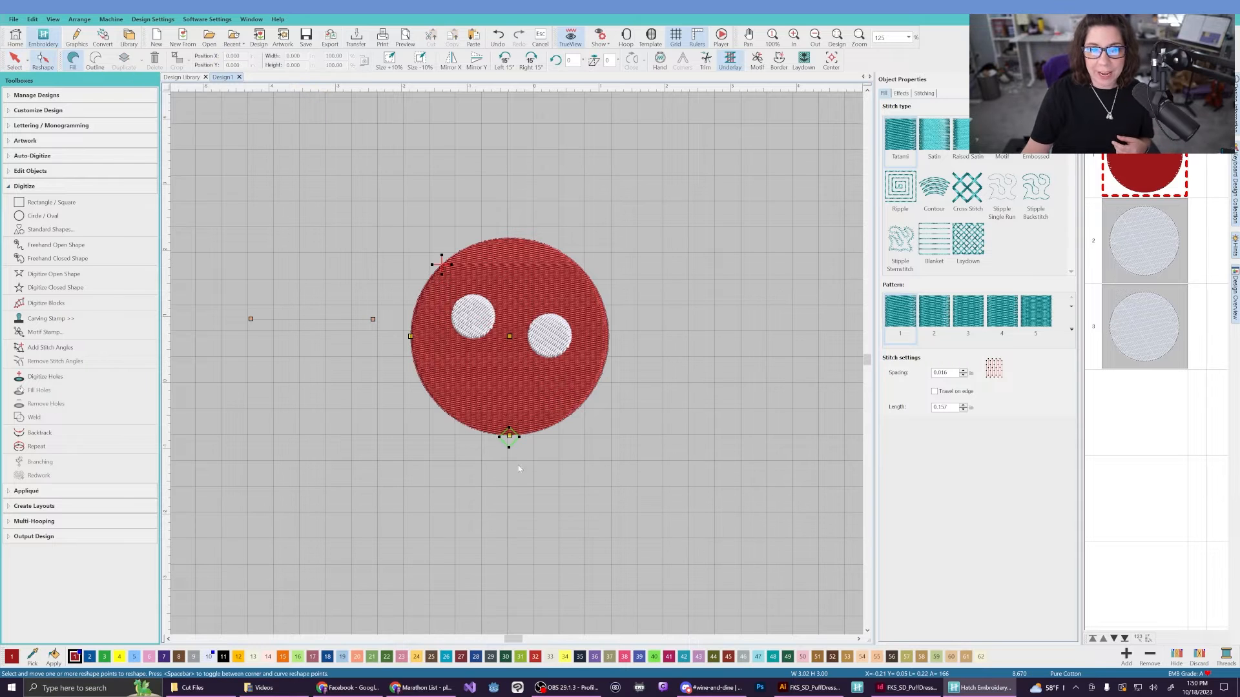
{"action": "mouse_move", "coordinate": [426, 292]}
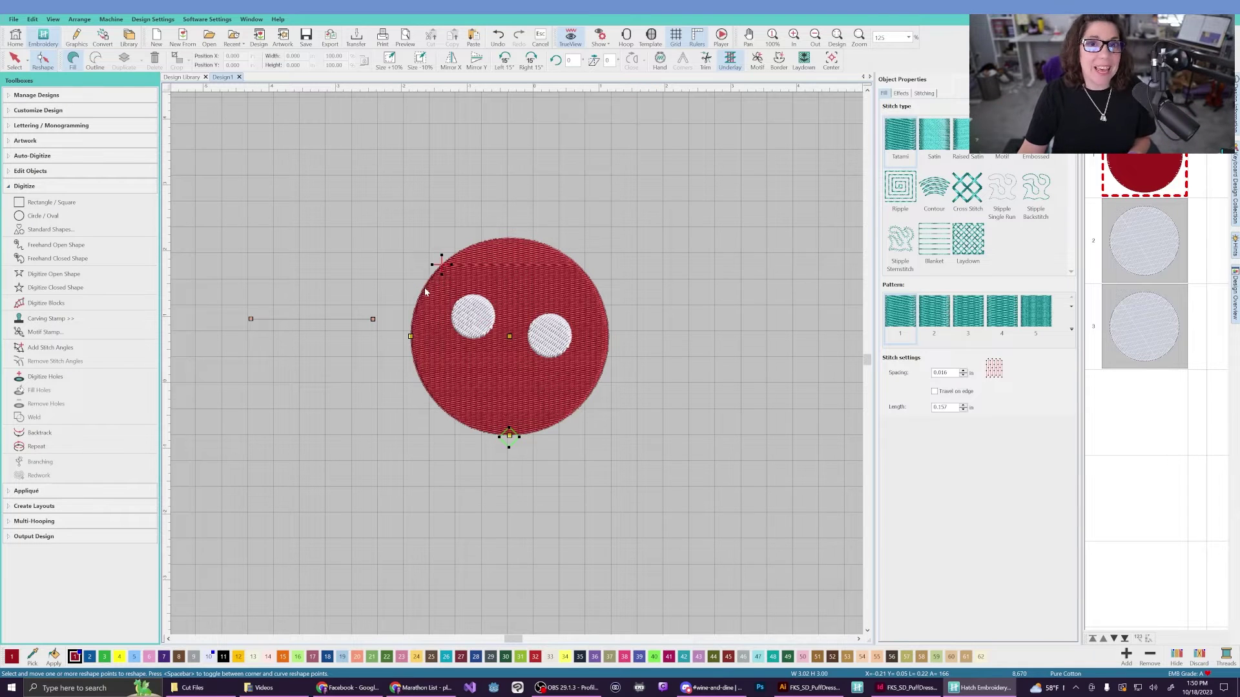
{"action": "mouse_move", "coordinate": [431, 284]}
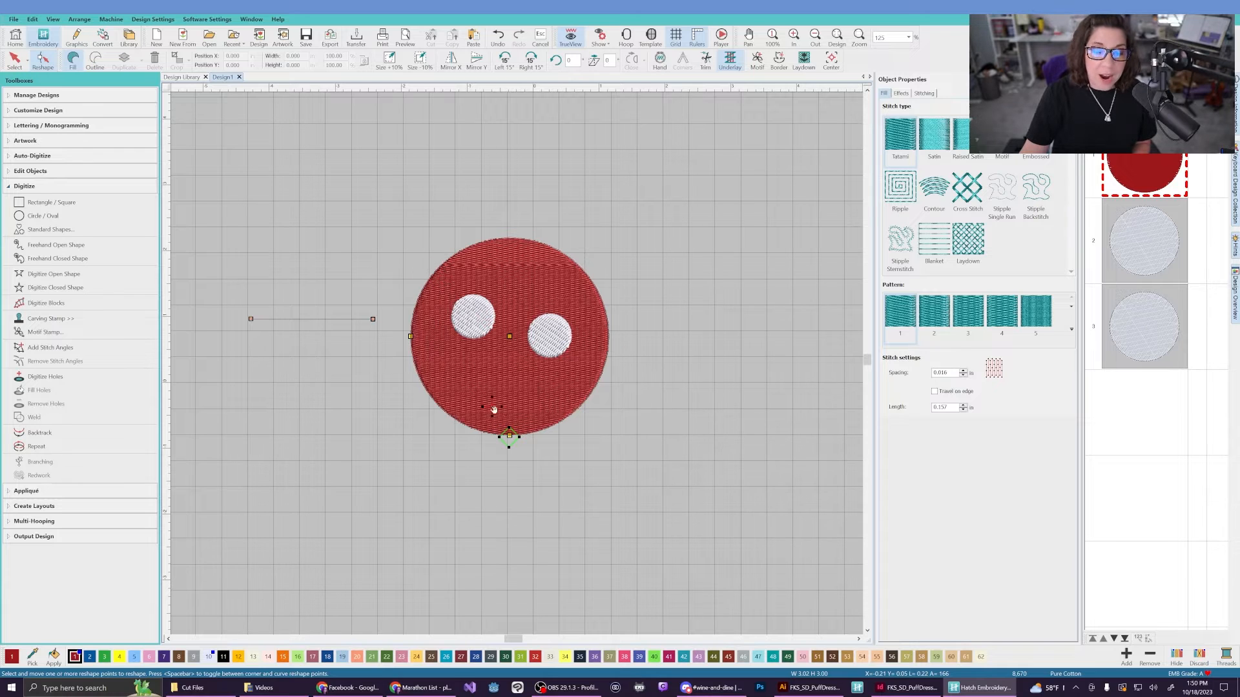
{"action": "mouse_move", "coordinate": [509, 437]}
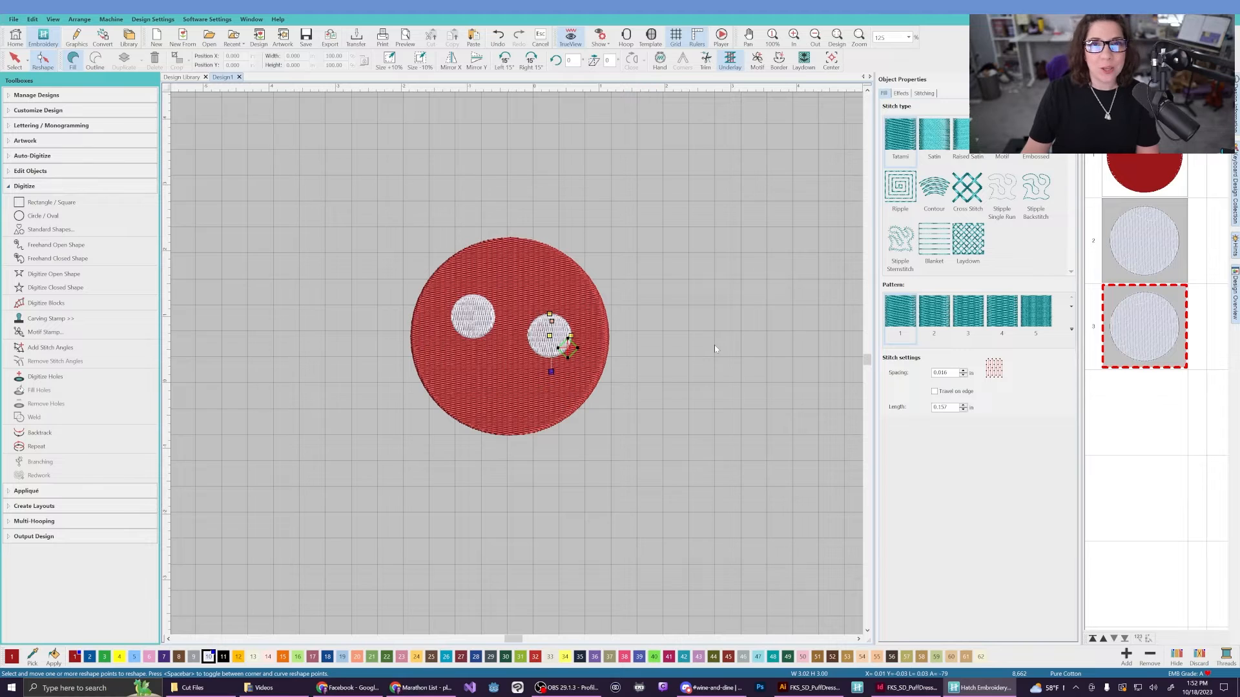
{"action": "mouse_move", "coordinate": [681, 369]}
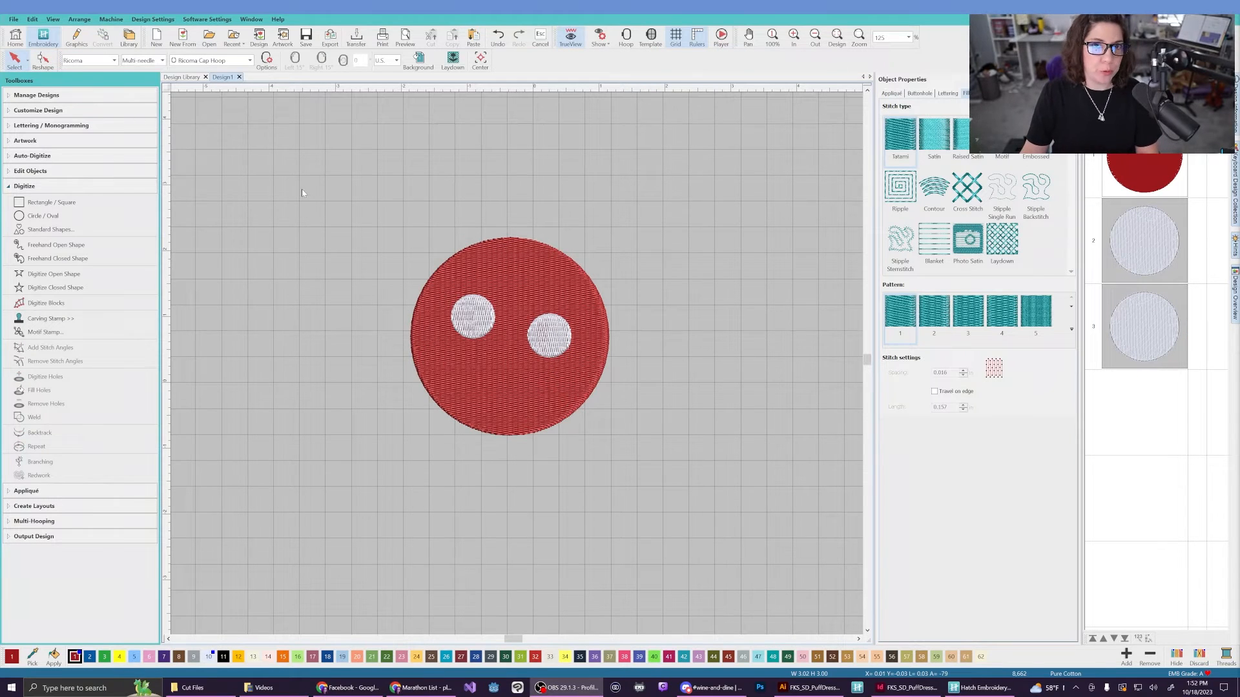
{"action": "mouse_move", "coordinate": [300, 190]}
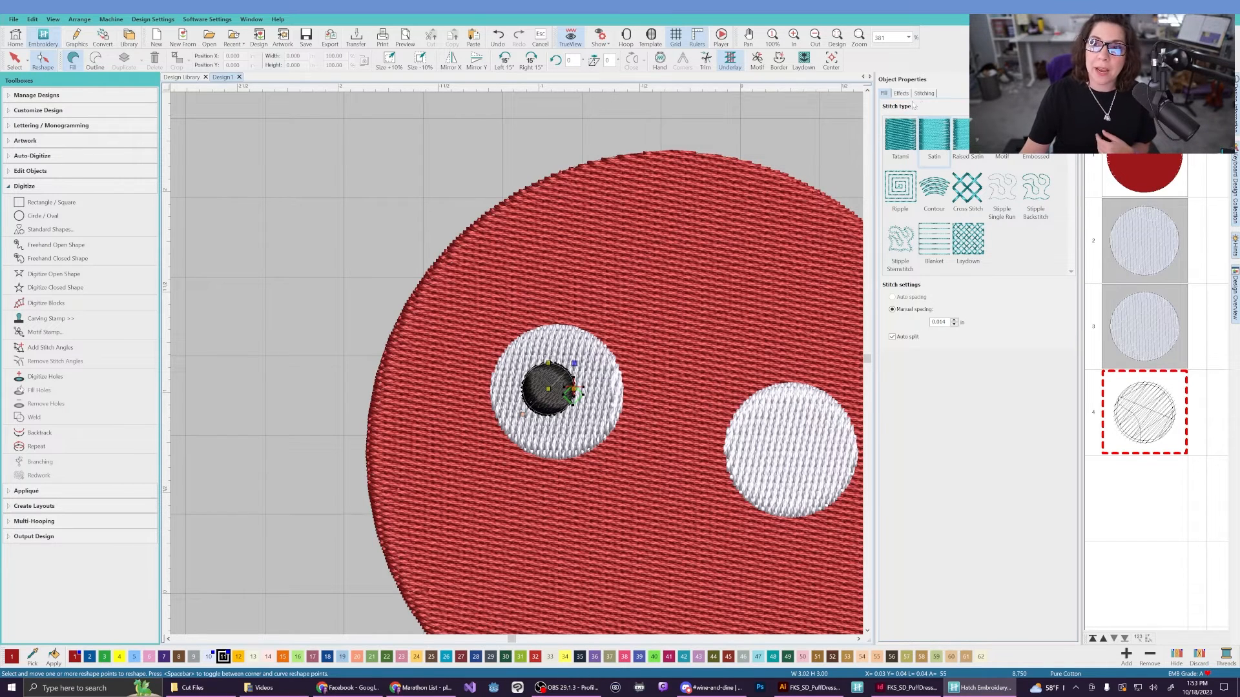
Switch the pupil's Underlay 1 from Edge Run to another underlay type in Stitching properties.
{"action": "left_click", "coordinate": [923, 93]}
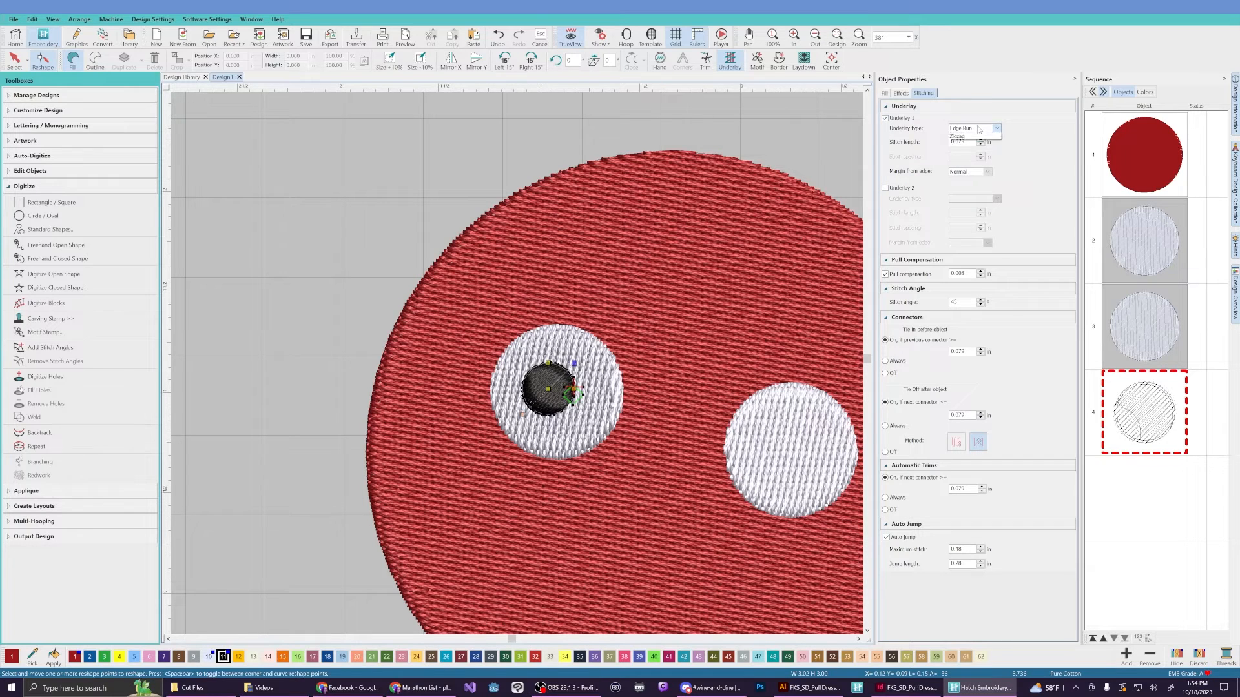
{"action": "left_click", "coordinate": [994, 128]}
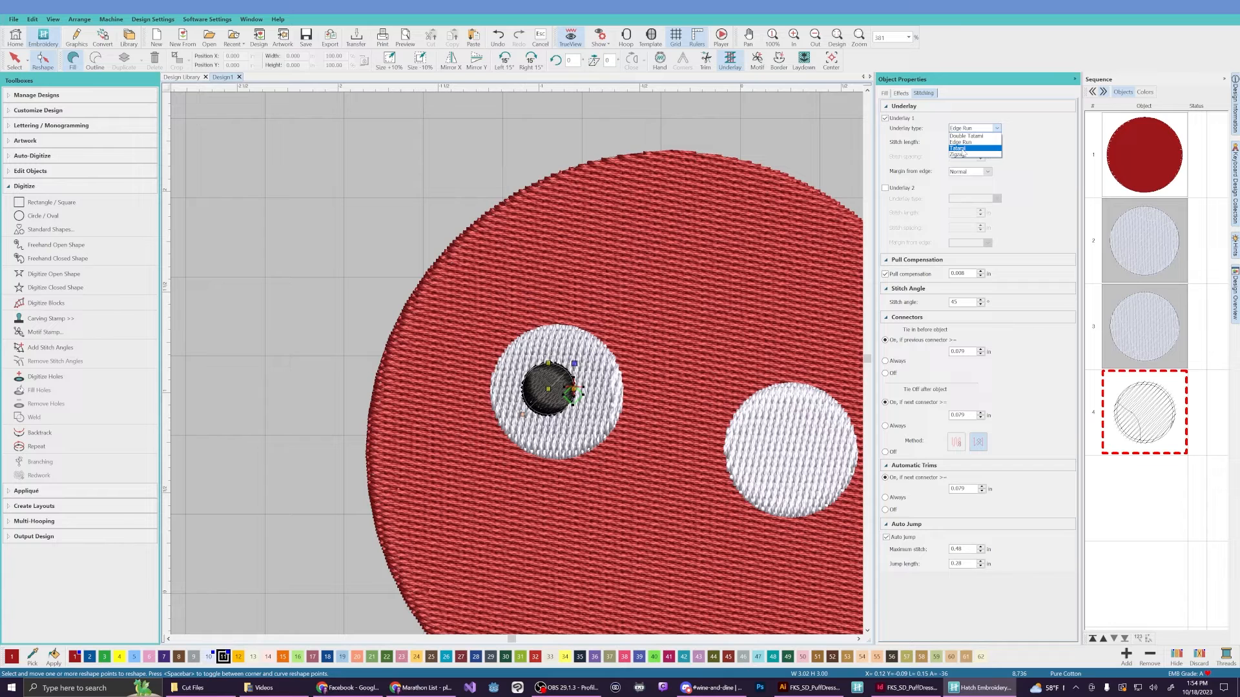
{"action": "left_click", "coordinate": [963, 153]}
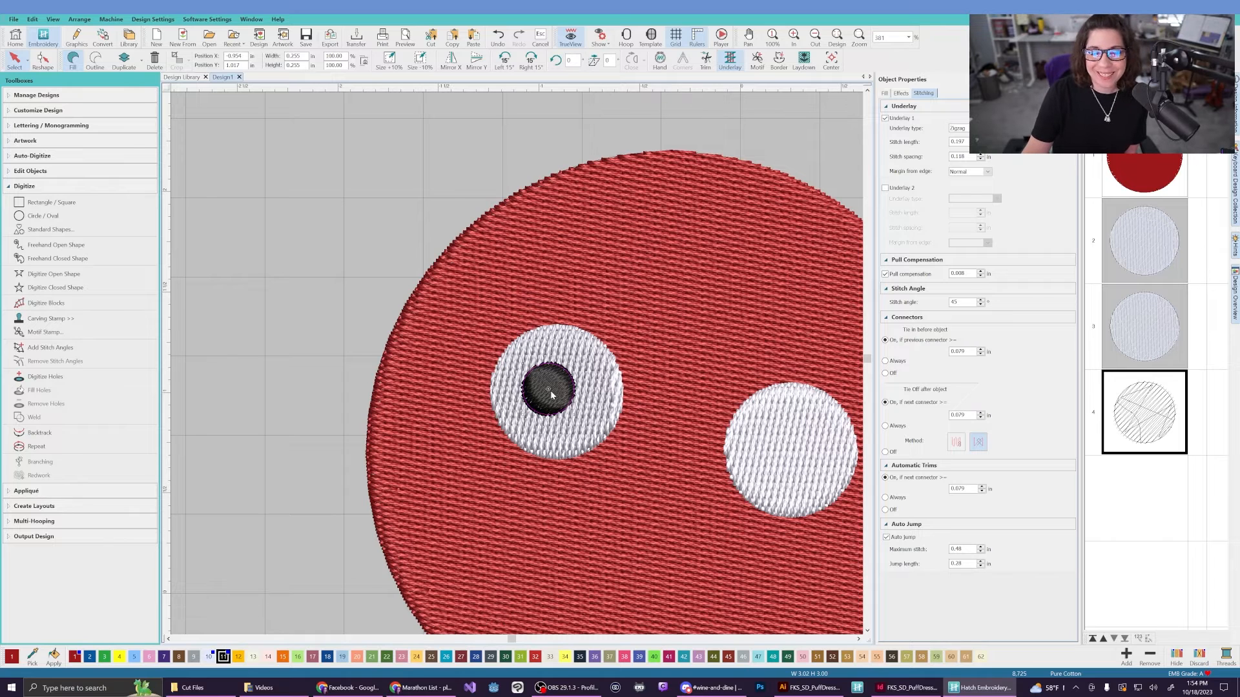
Copy the black pupil into the right white eye.
{"action": "right_click", "coordinate": [548, 393]}
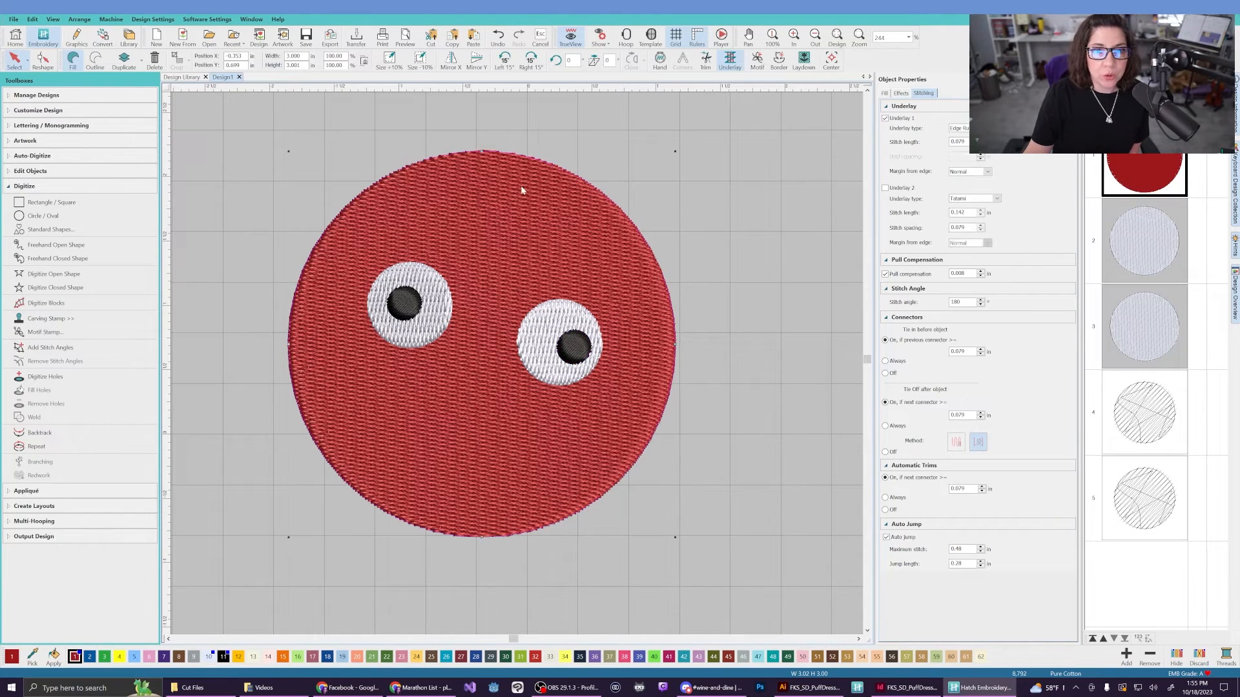
Start Digitize Holes to cut a hole in the red fill behind the left eye.
{"action": "left_click", "coordinate": [884, 187]}
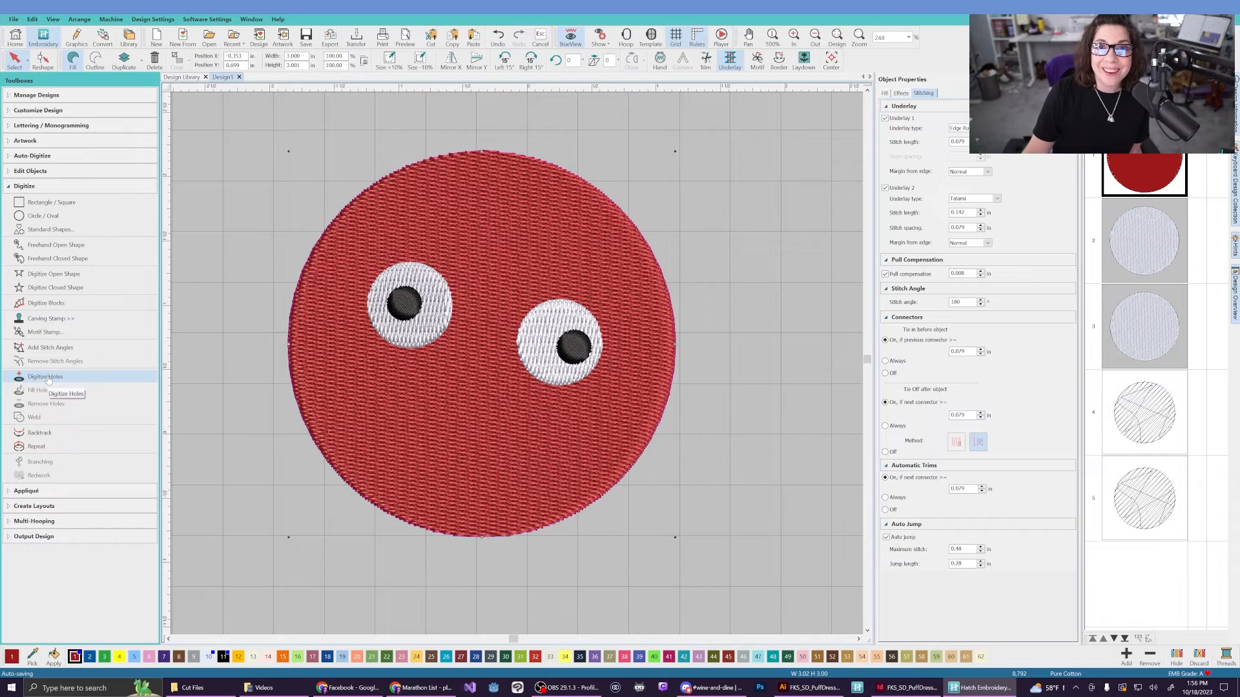
{"action": "mouse_move", "coordinate": [46, 376]}
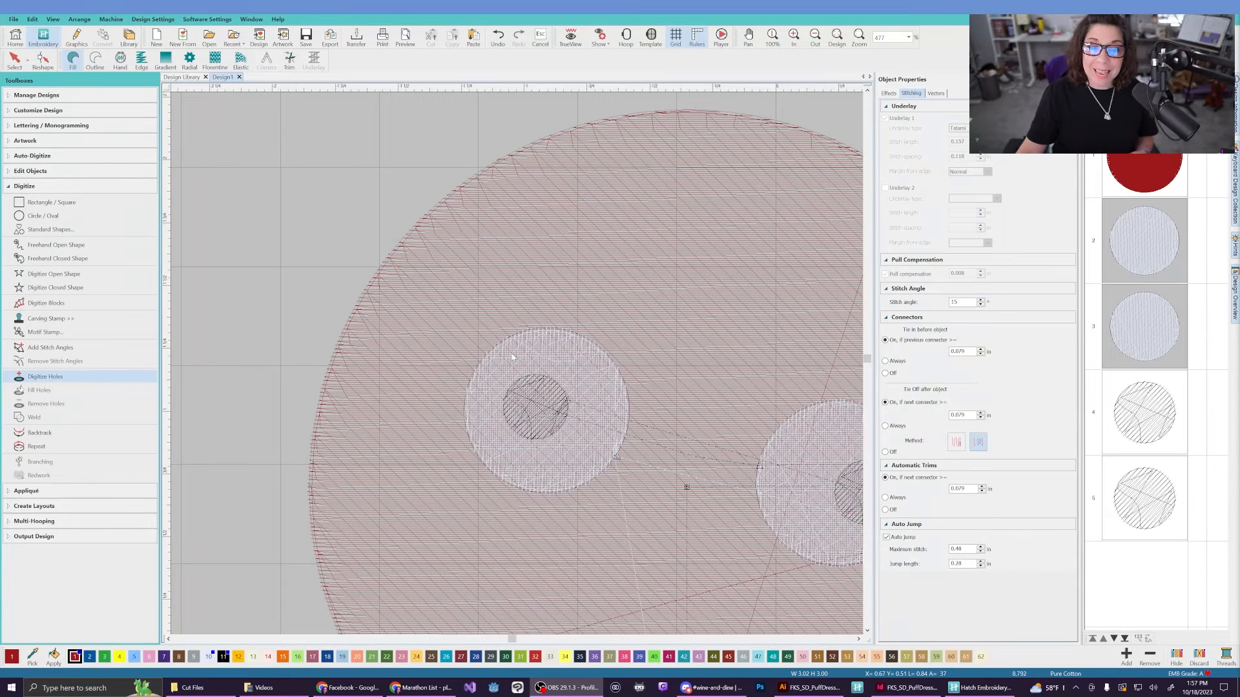
{"action": "mouse_move", "coordinate": [551, 344]}
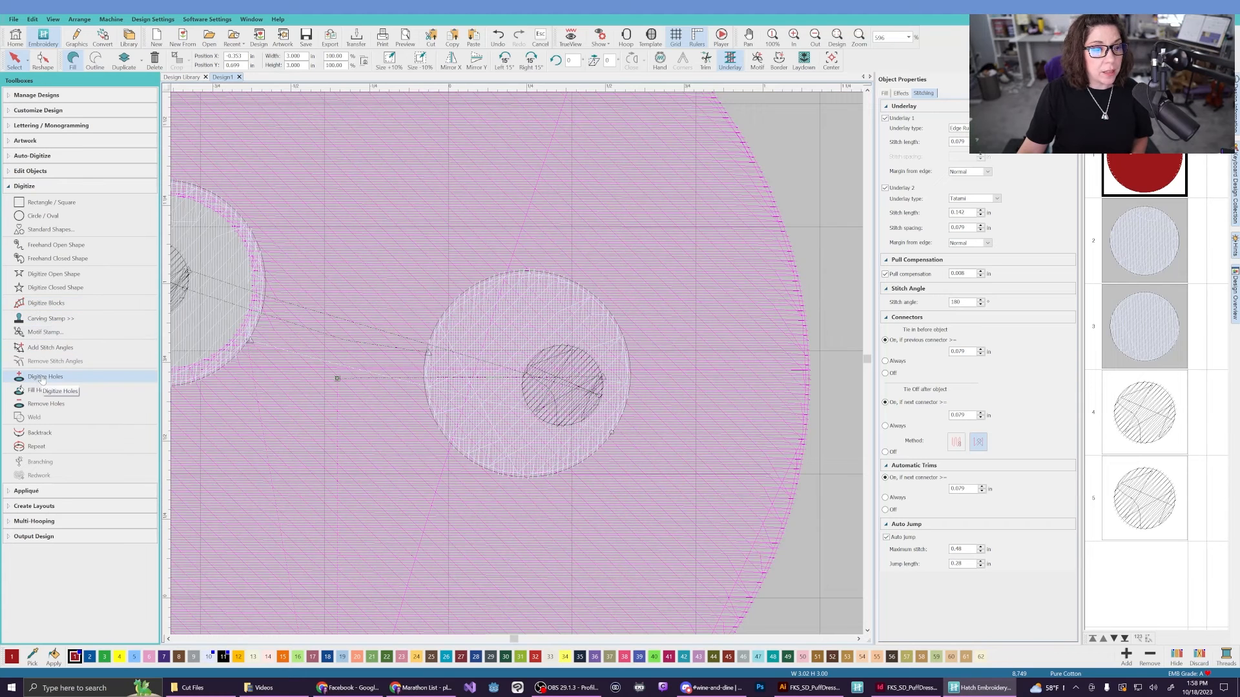
Outline a second hole around the right eye in the red fill.
{"action": "left_click", "coordinate": [44, 377]}
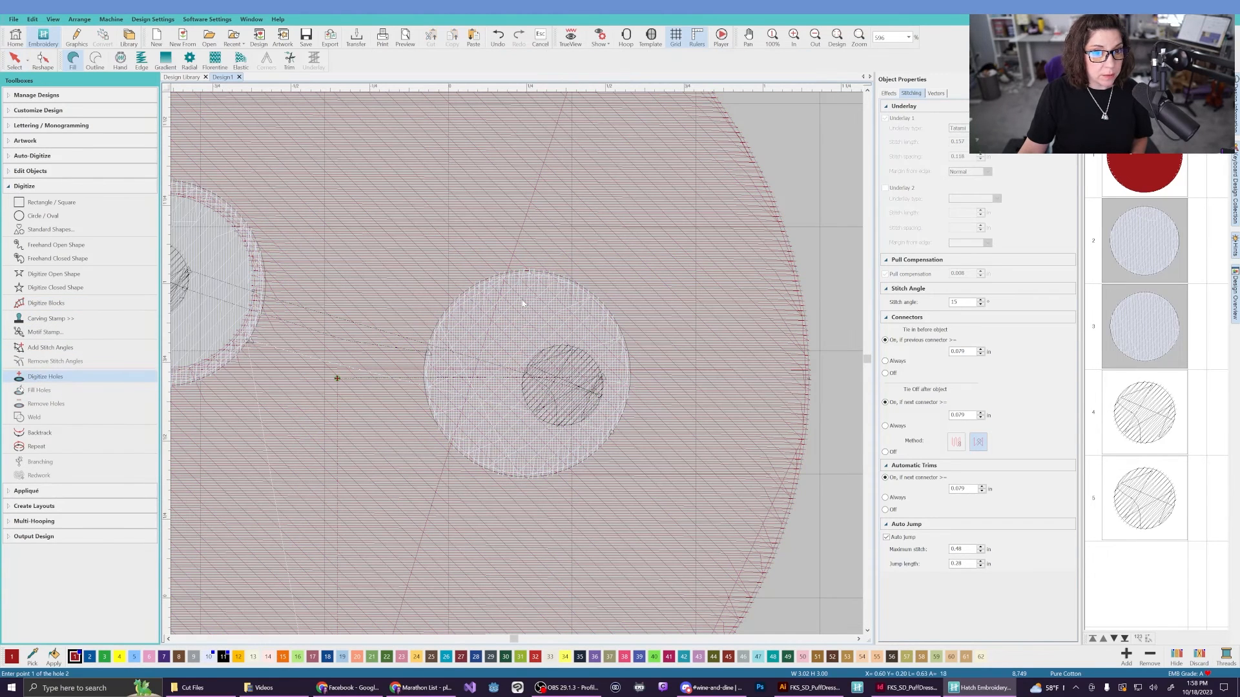
{"action": "left_click", "coordinate": [443, 392]}
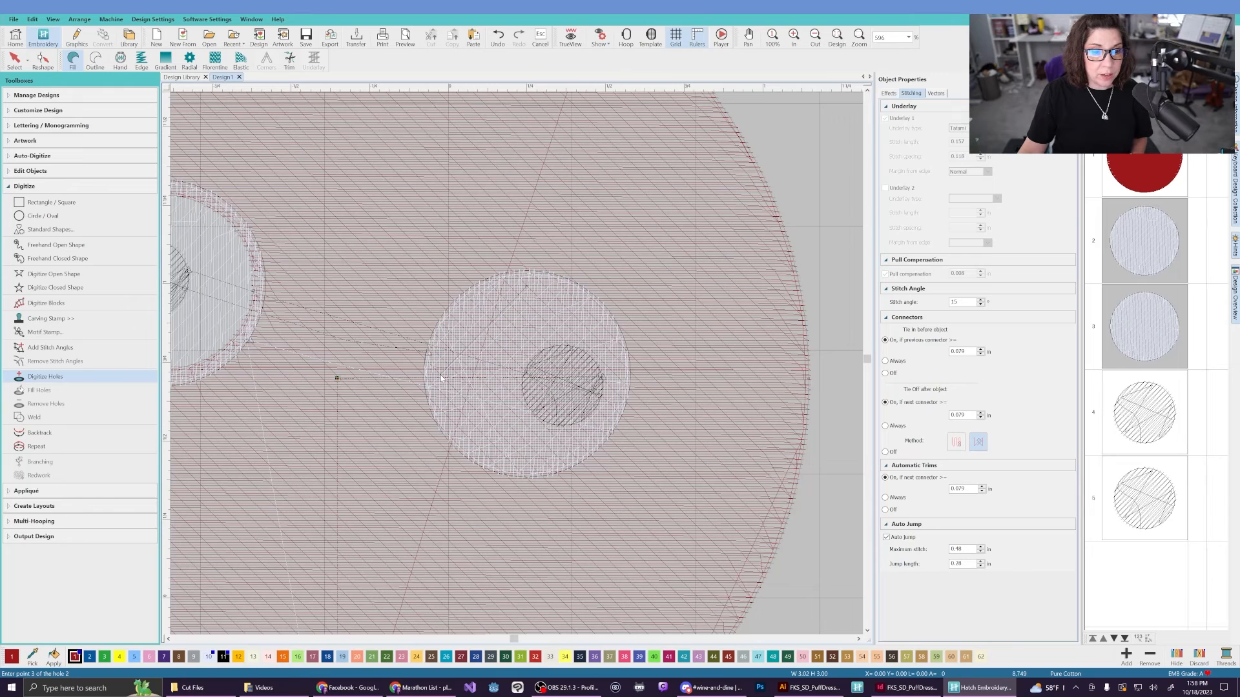
{"action": "left_click", "coordinate": [596, 398]}
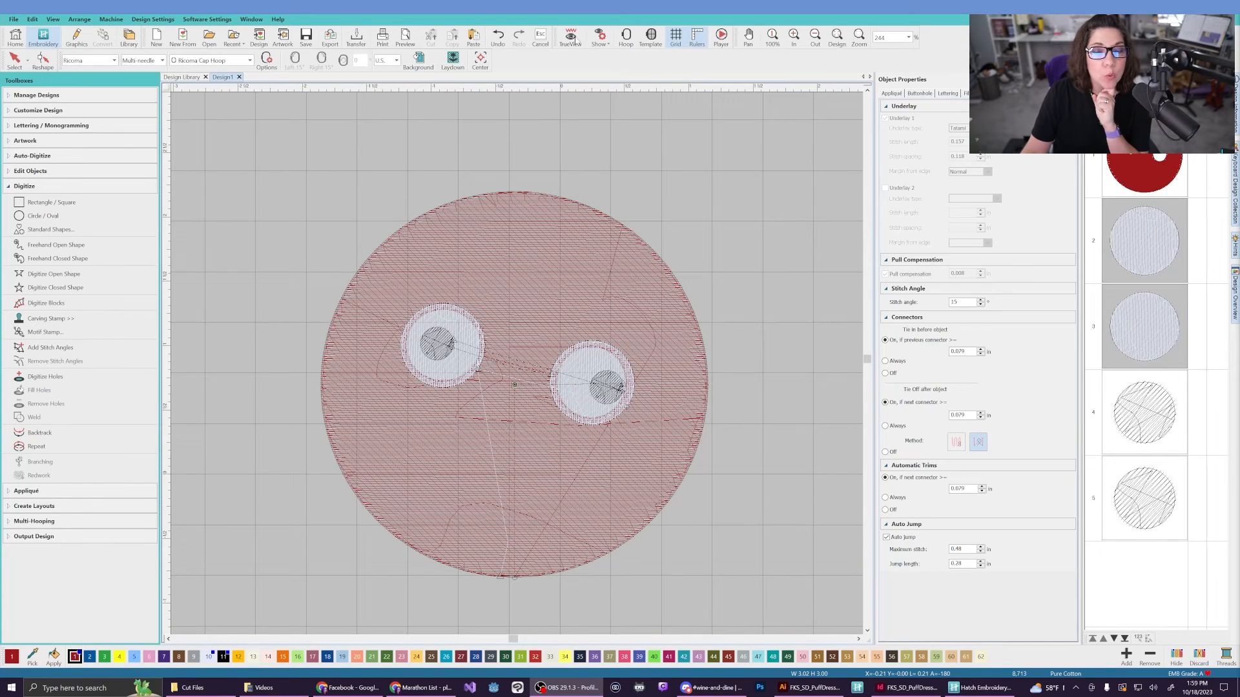
Turn TrueView back on to show realistic stitches.
{"action": "left_click", "coordinate": [570, 35]}
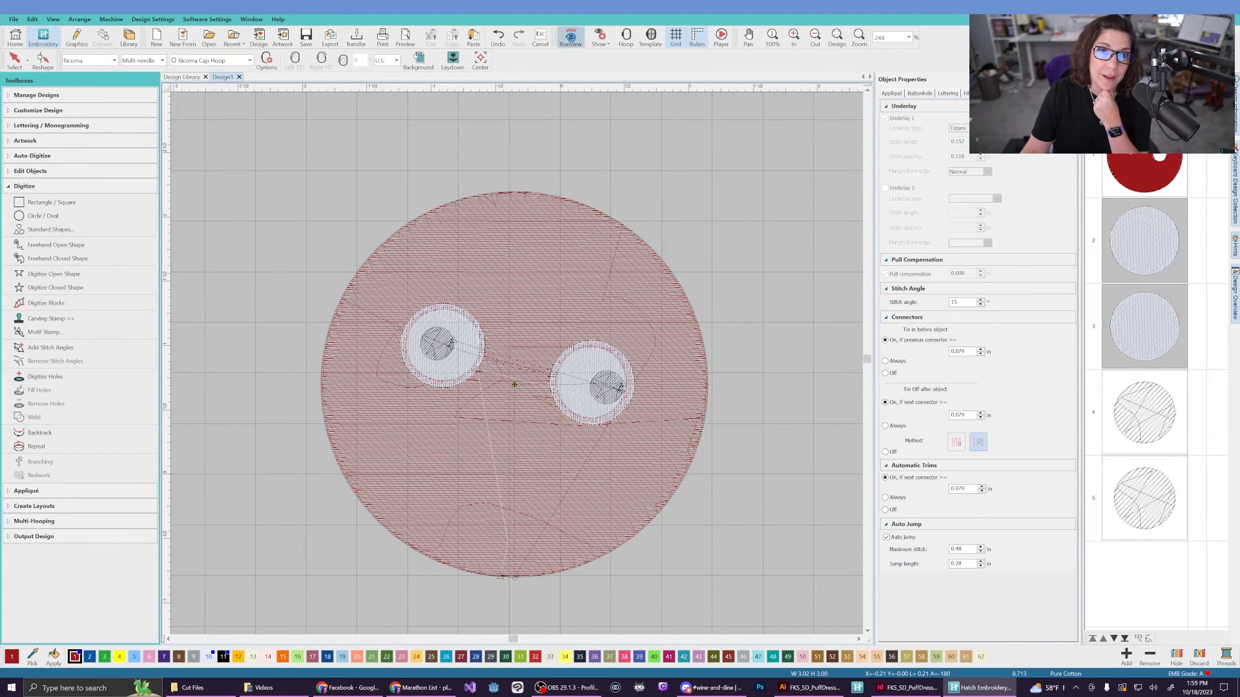
{"action": "left_click", "coordinate": [570, 35]}
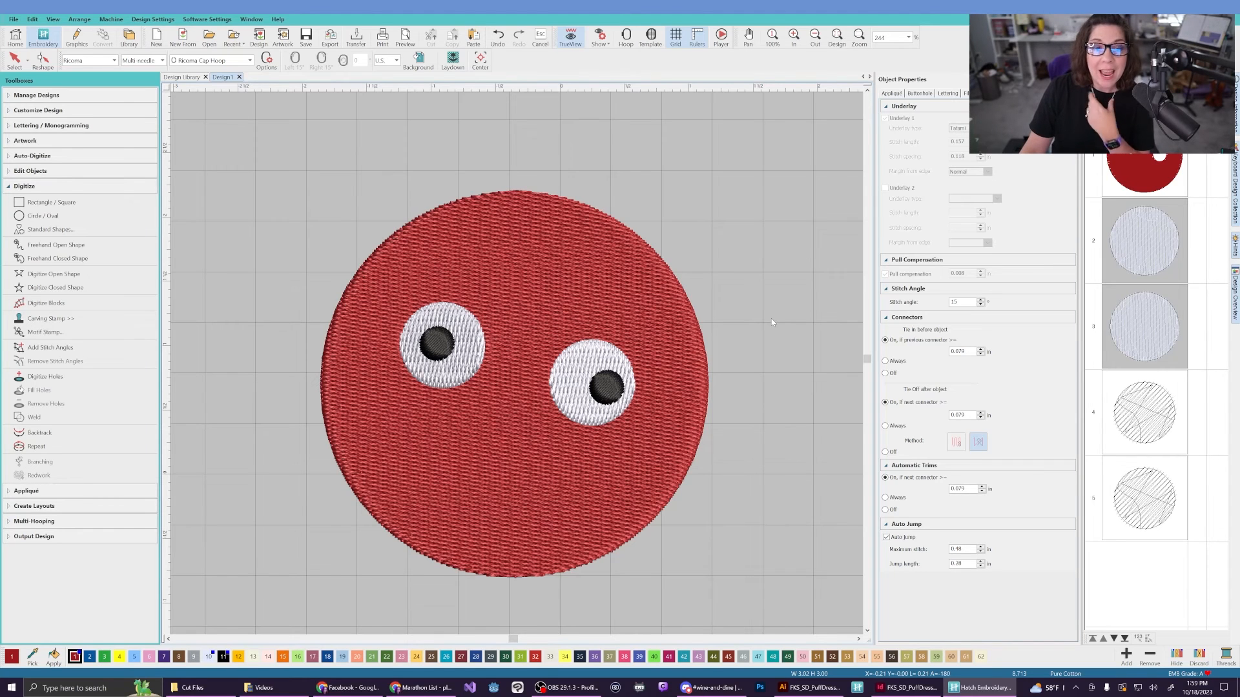
{"action": "mouse_move", "coordinate": [623, 149]}
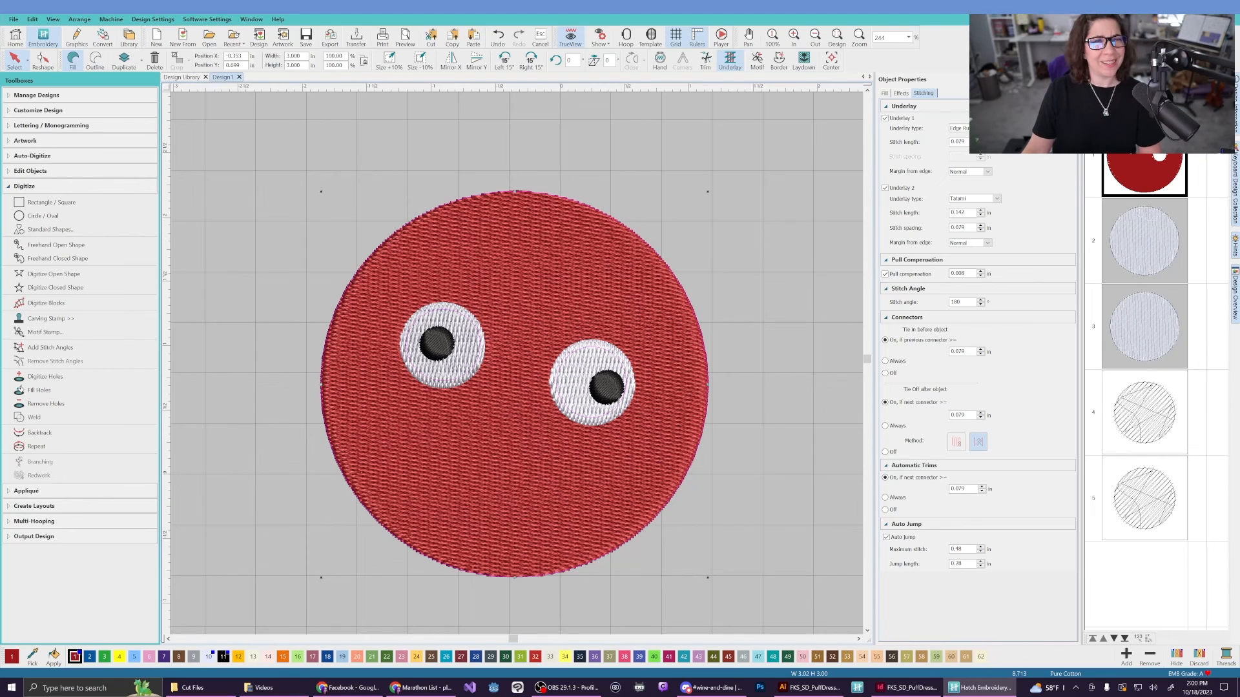
Click into the red fill's 0.008 in Pull compensation field to edit it.
{"action": "left_click", "coordinate": [961, 274]}
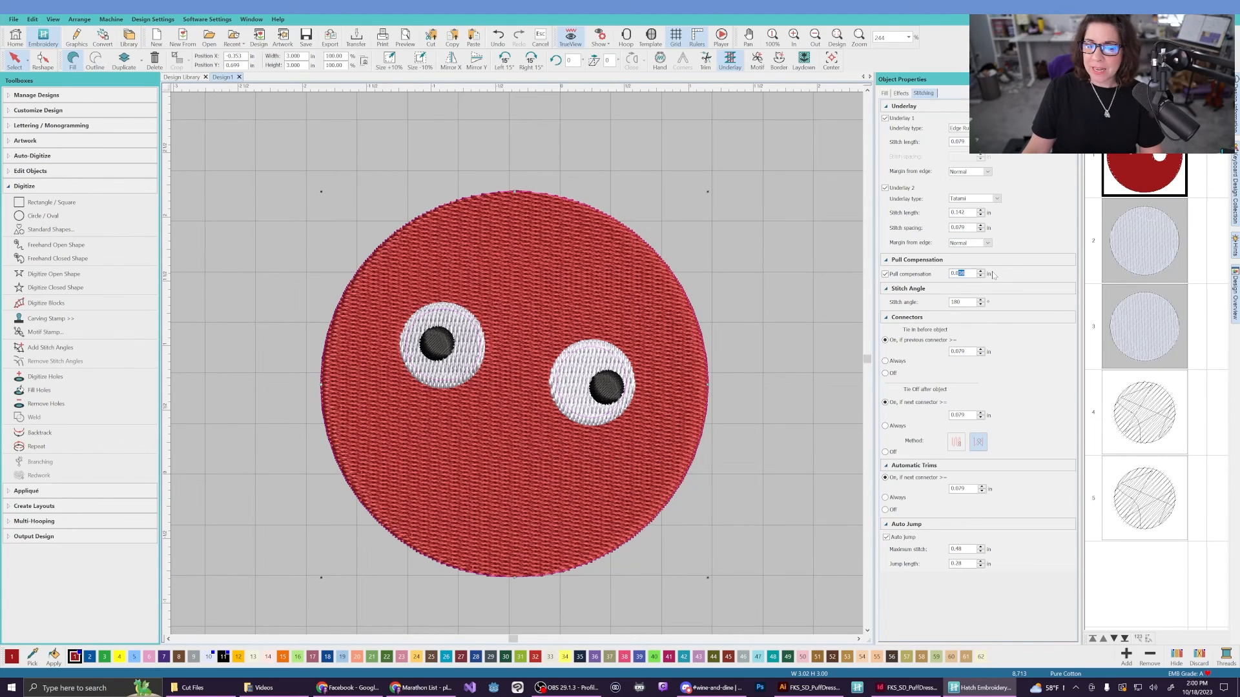